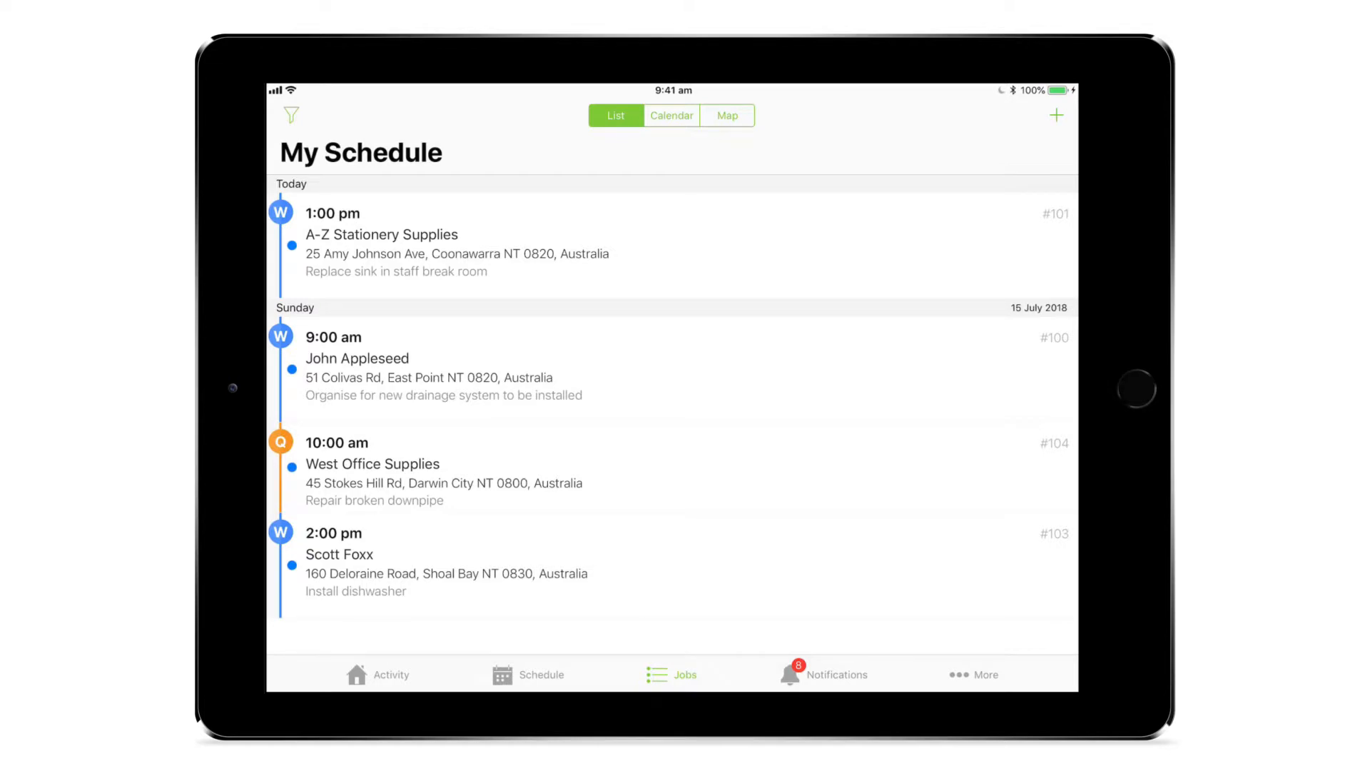
# - Start a new blank quick quote from My Schedule
pyautogui.click(1056, 114)
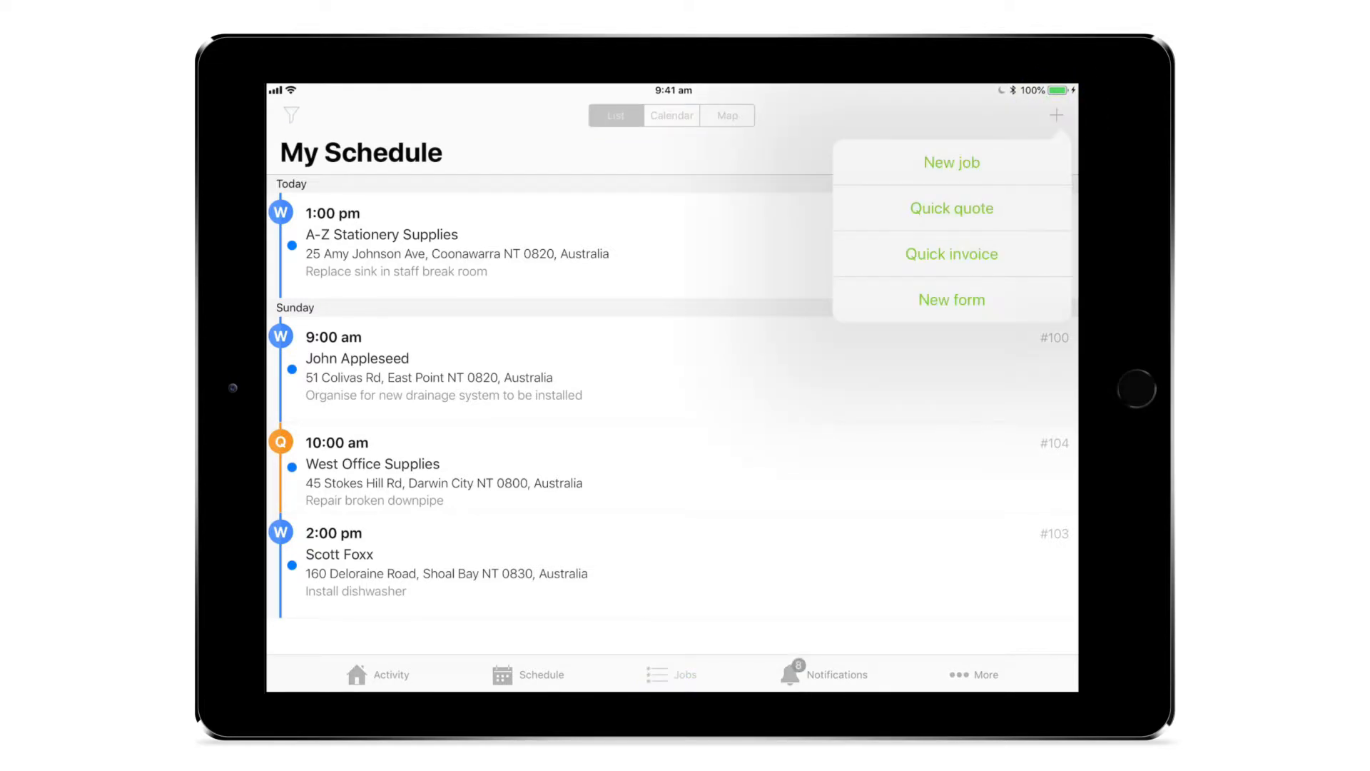
pyautogui.click(951, 208)
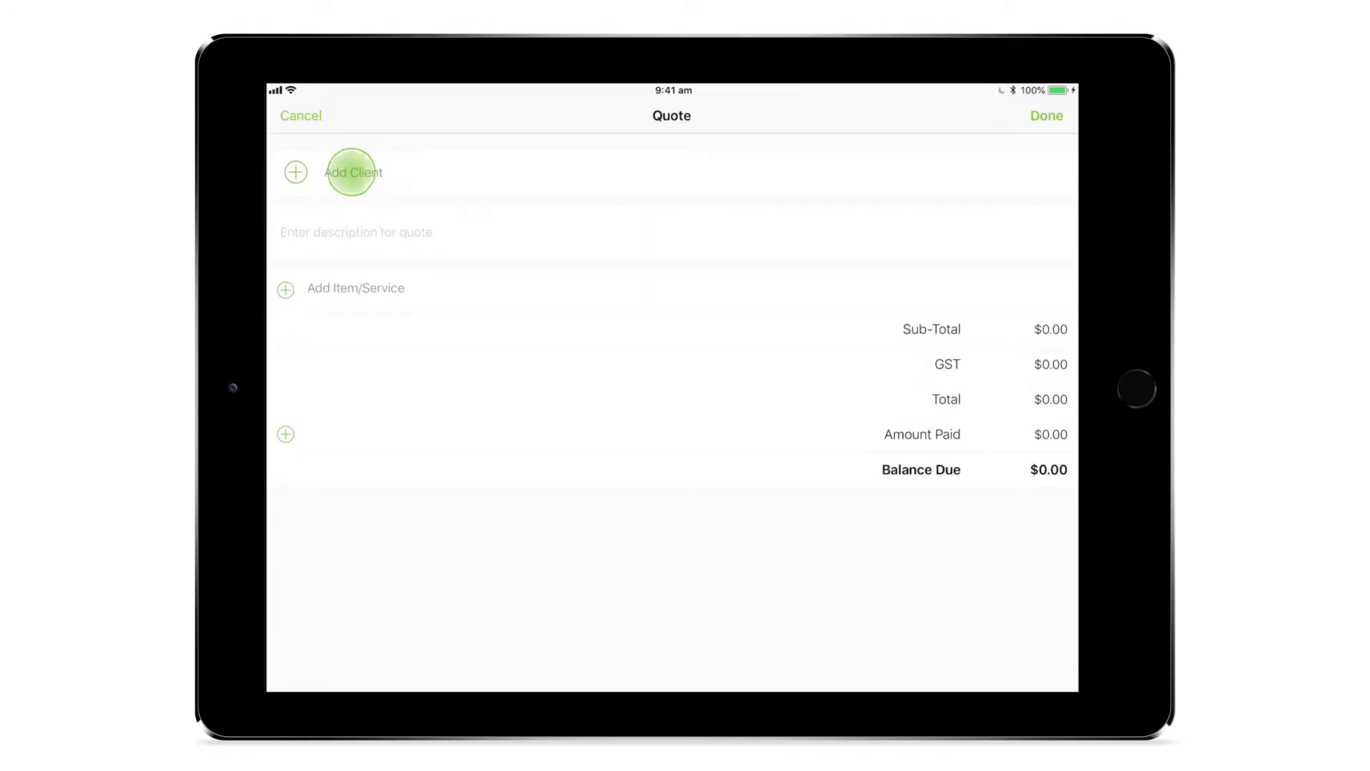
pyautogui.click(352, 173)
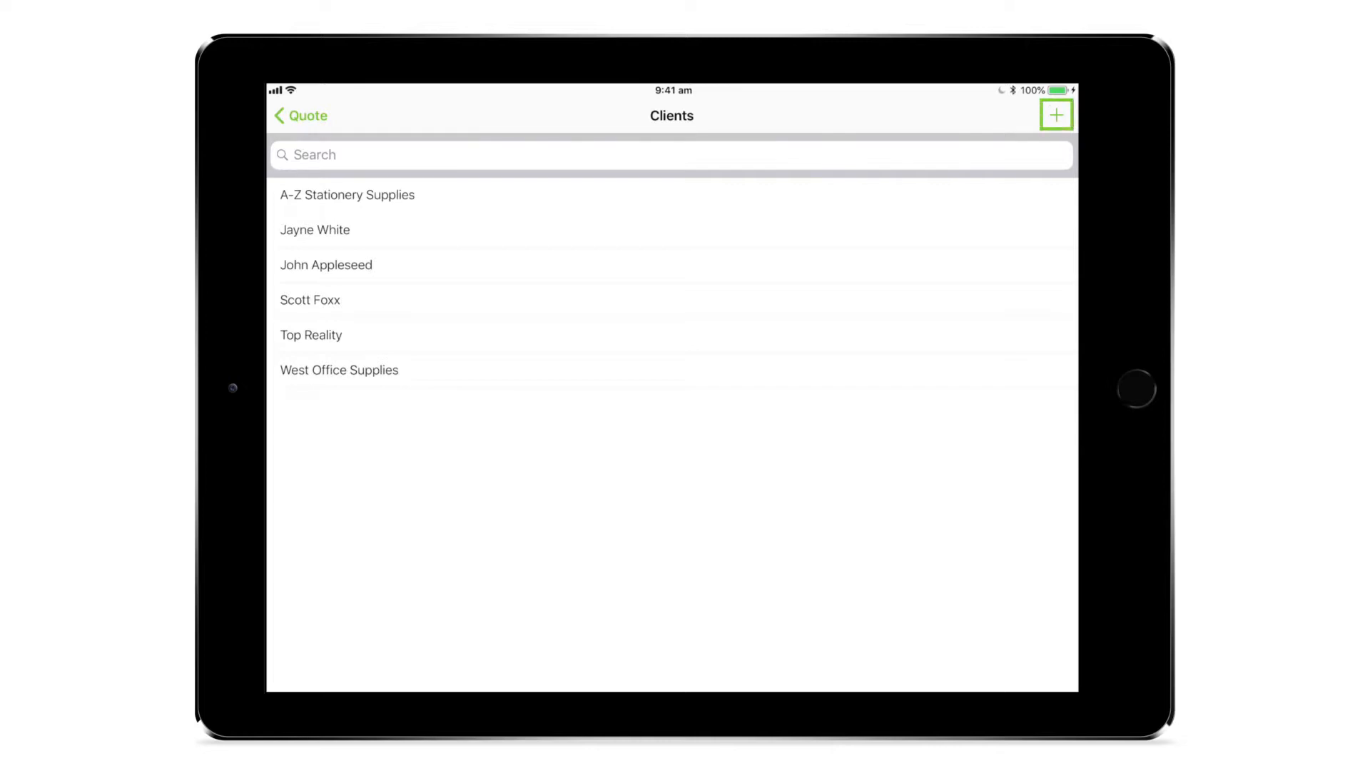
pyautogui.click(314, 228)
pyautogui.write('Kitchen sink repla')
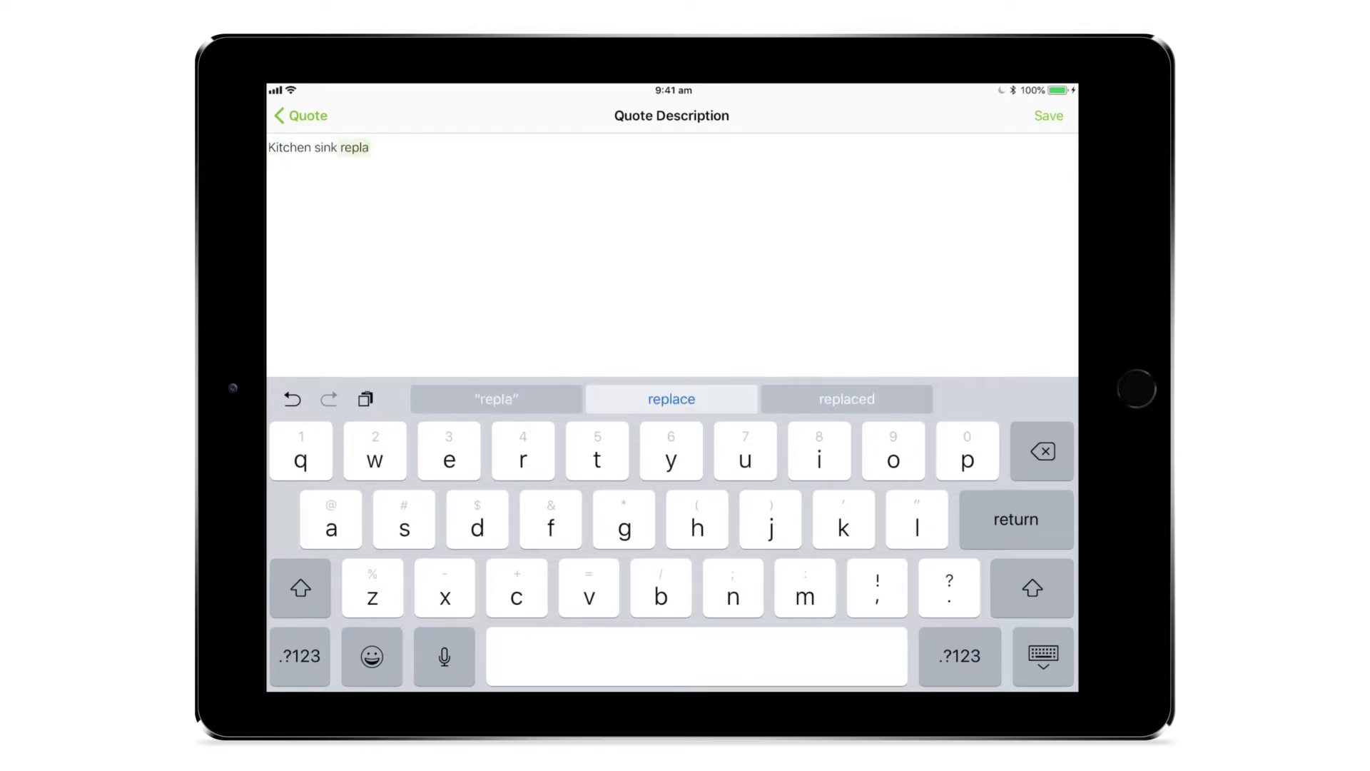
pyautogui.click(1047, 116)
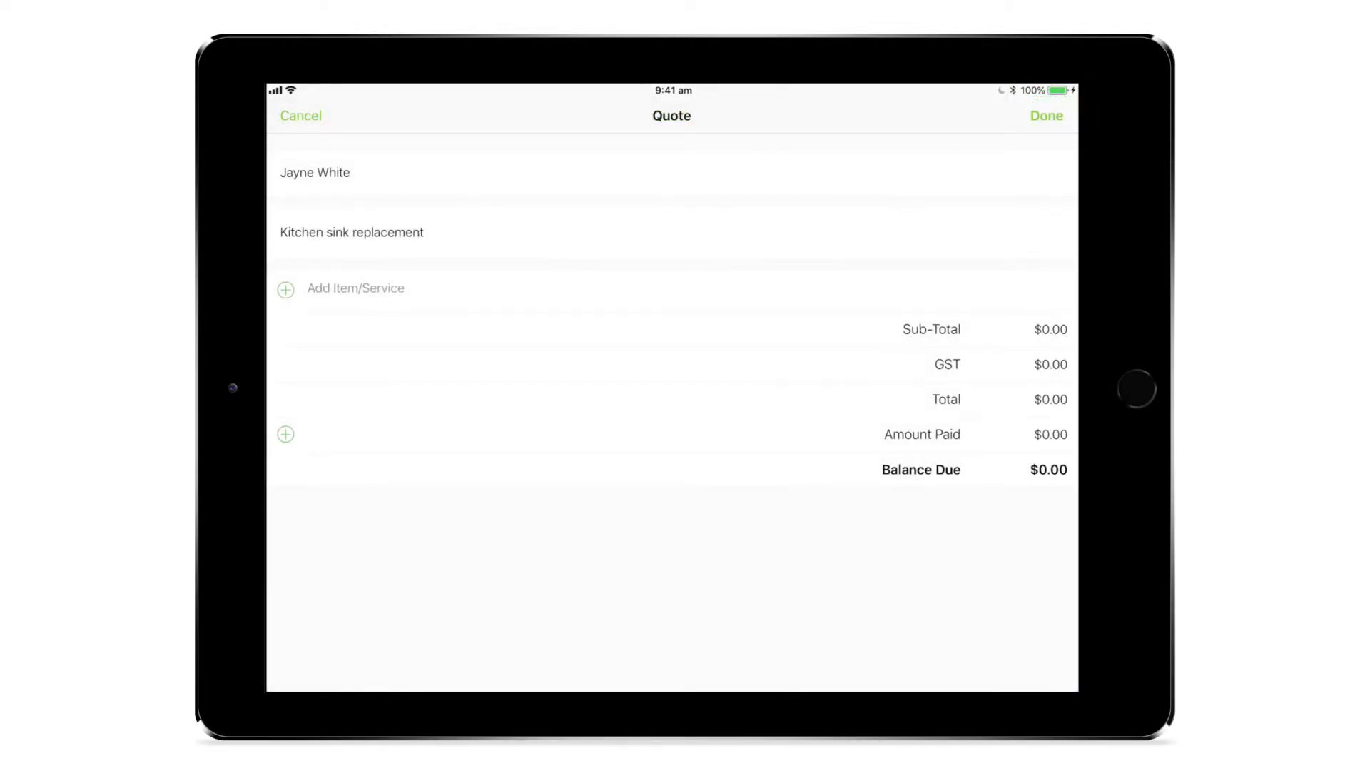
# - Add the Falder stainless sink ($186.89) and Labour x2 ($90.00), totalling $366.89
pyautogui.click(355, 288)
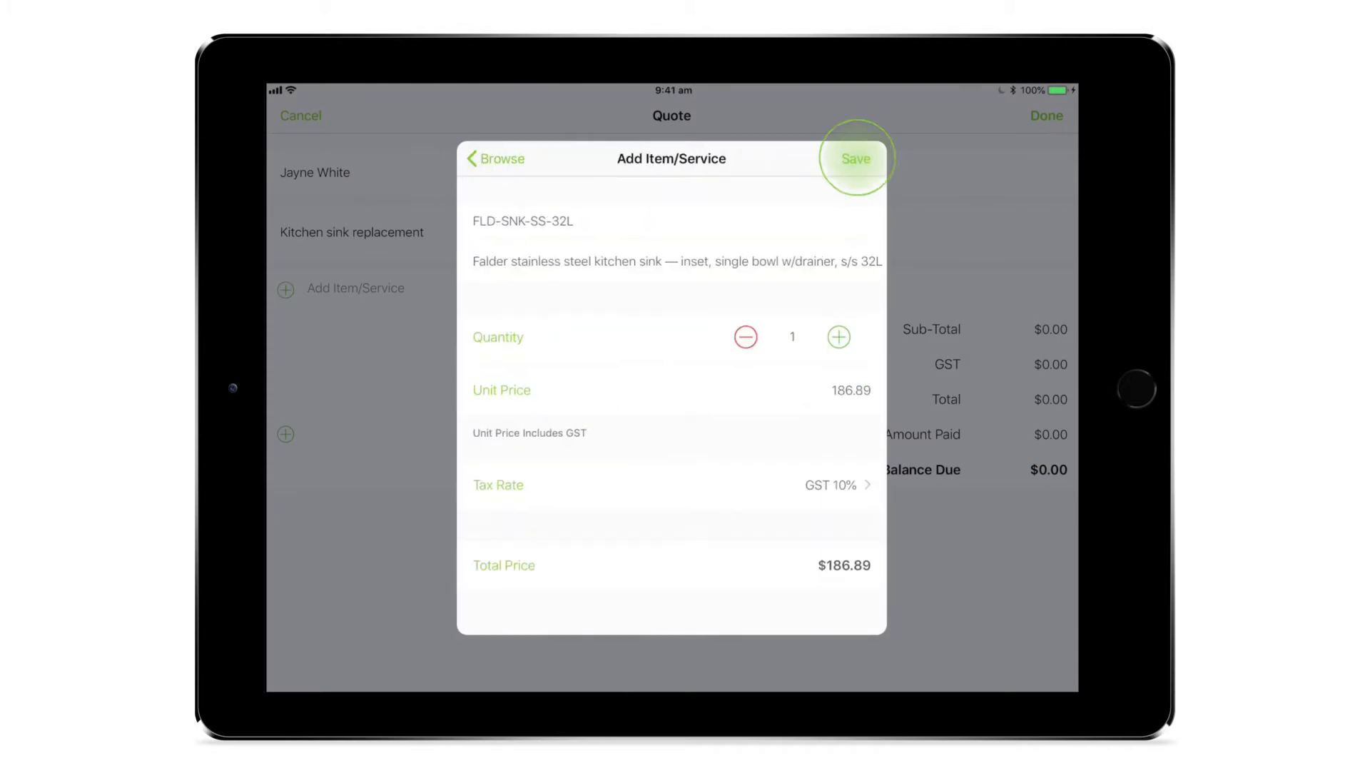
pyautogui.click(855, 157)
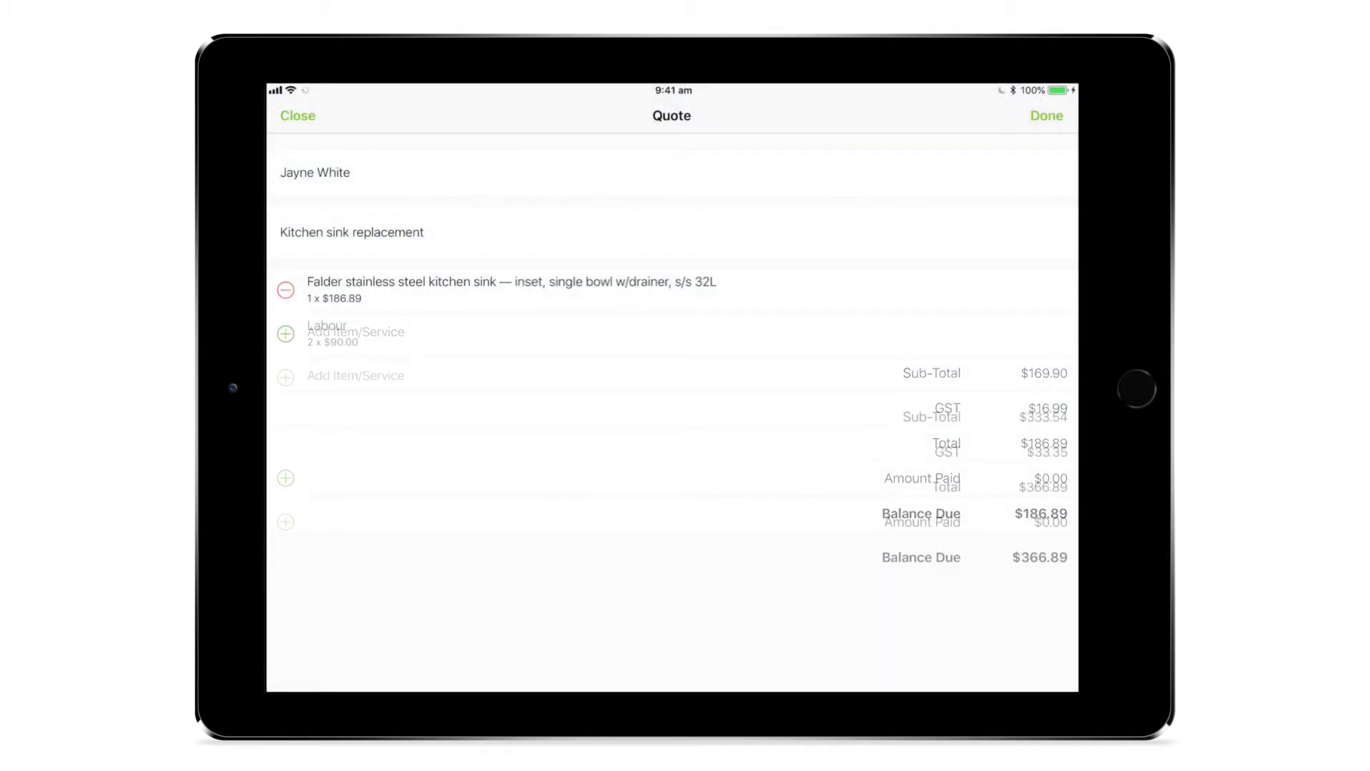
pyautogui.click(1046, 114)
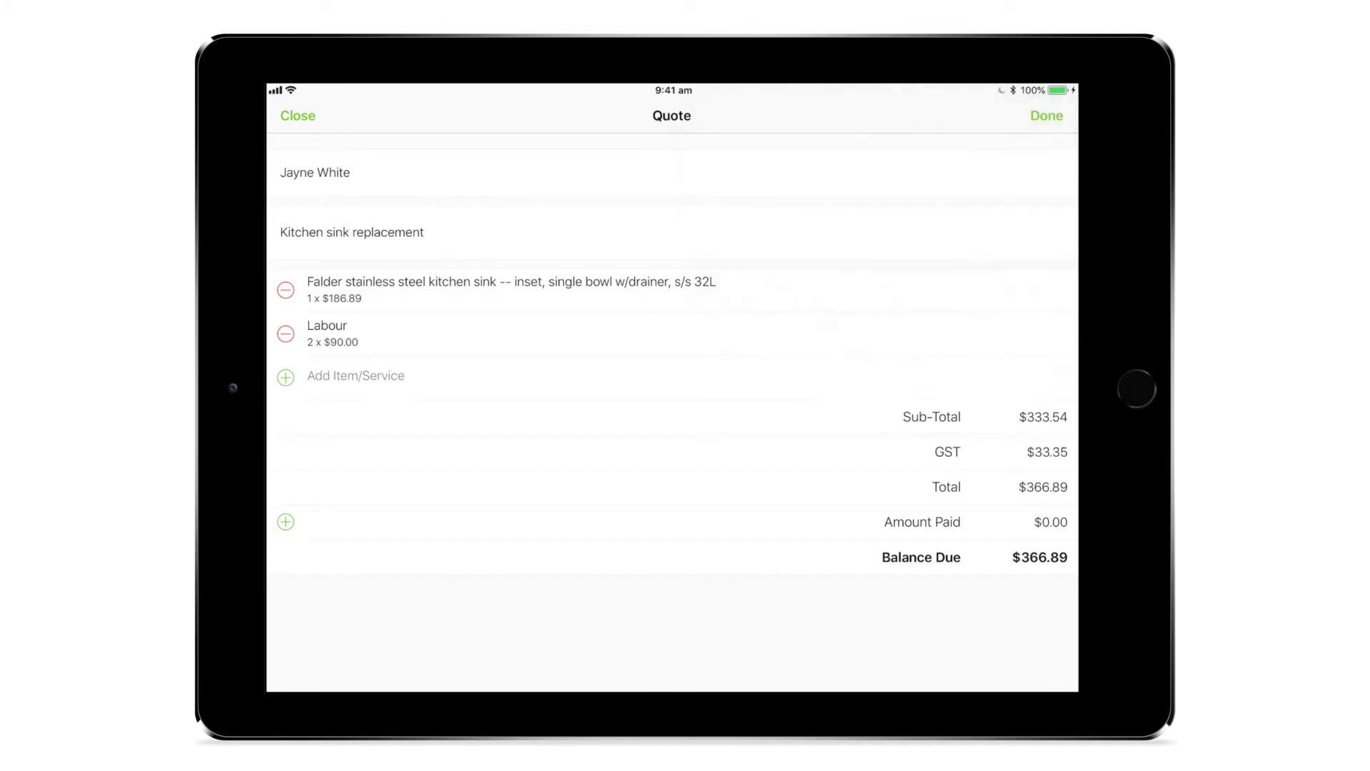
pyautogui.click(1046, 116)
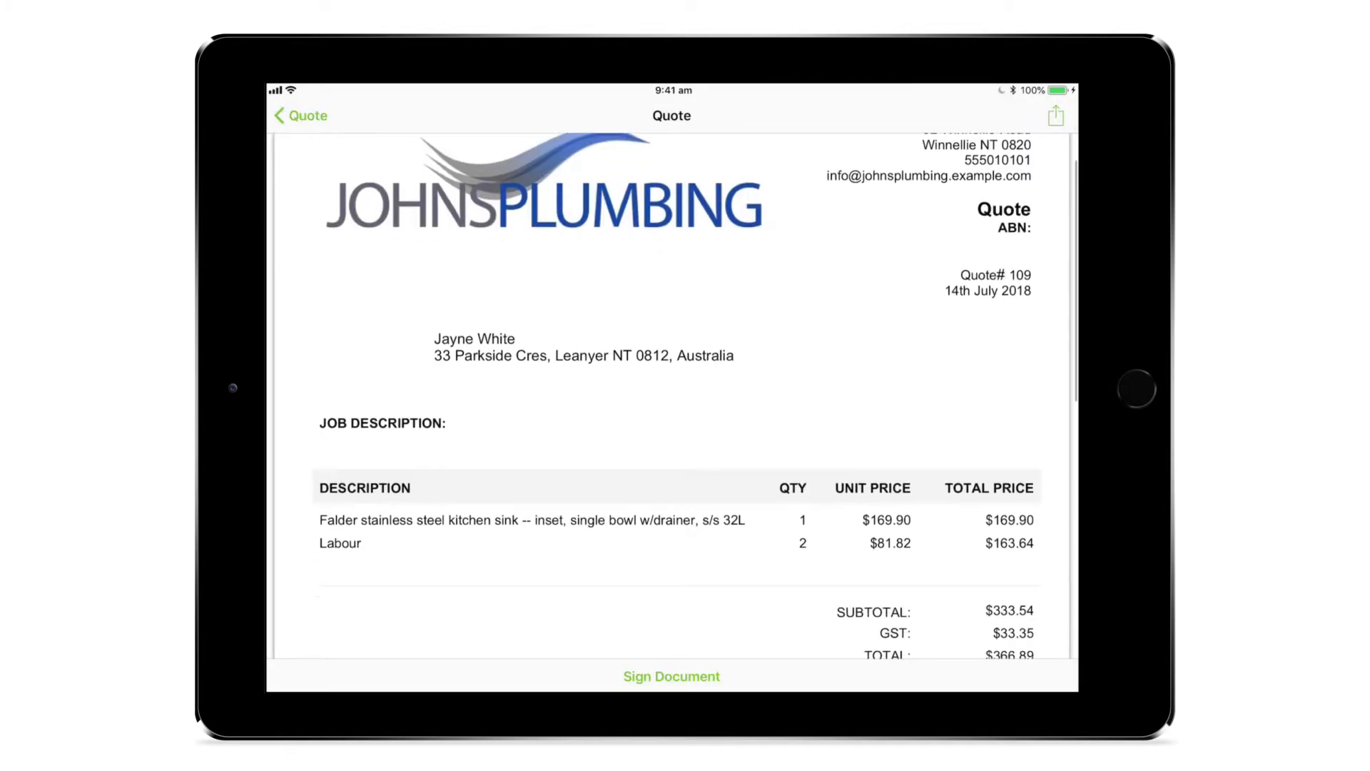
pyautogui.scroll(-3)
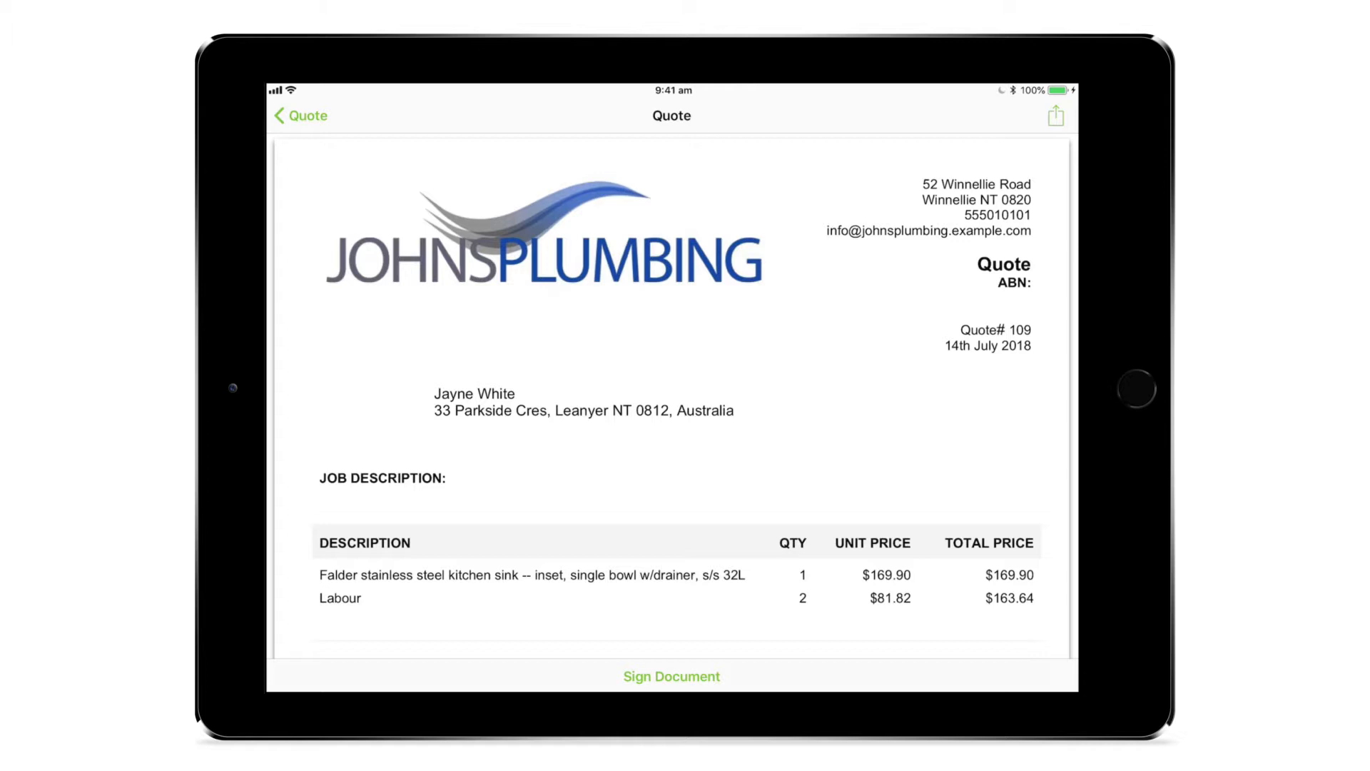
pyautogui.click(1057, 115)
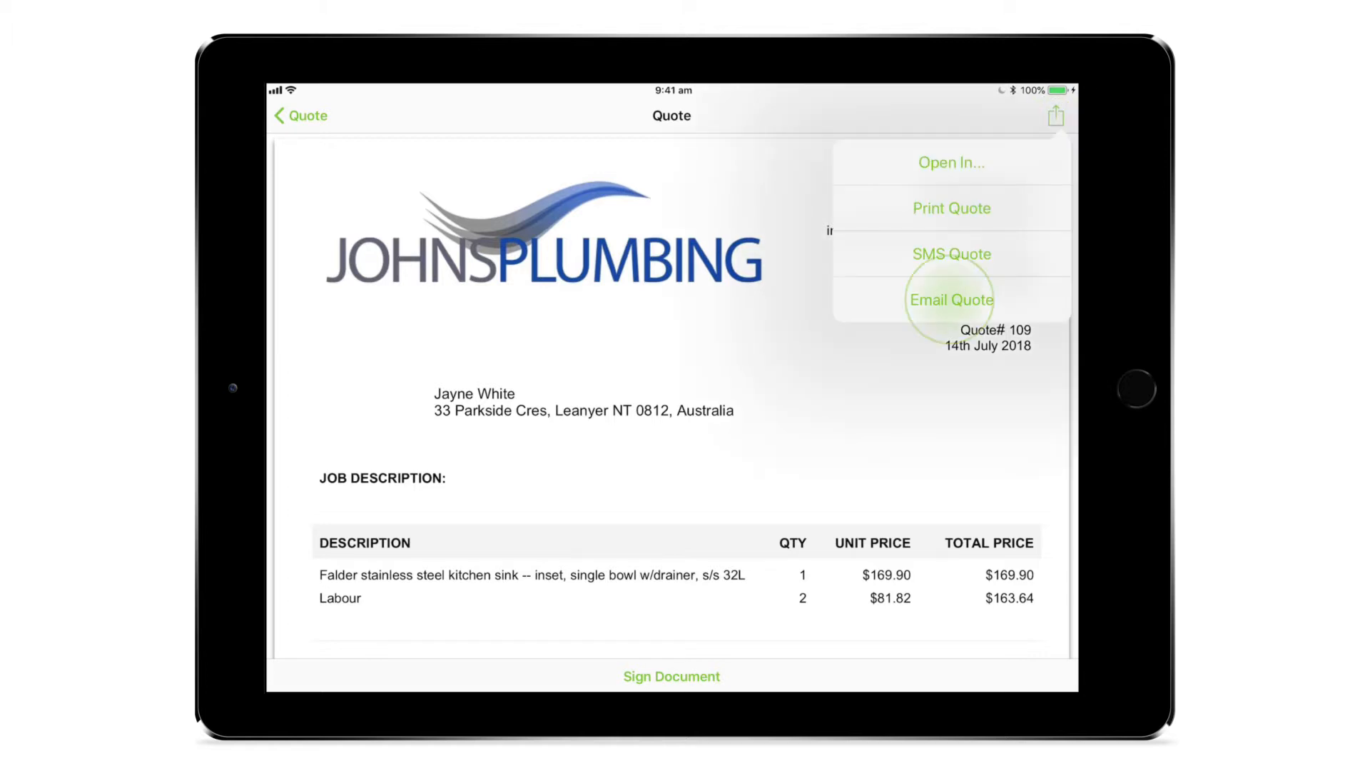
pyautogui.click(951, 299)
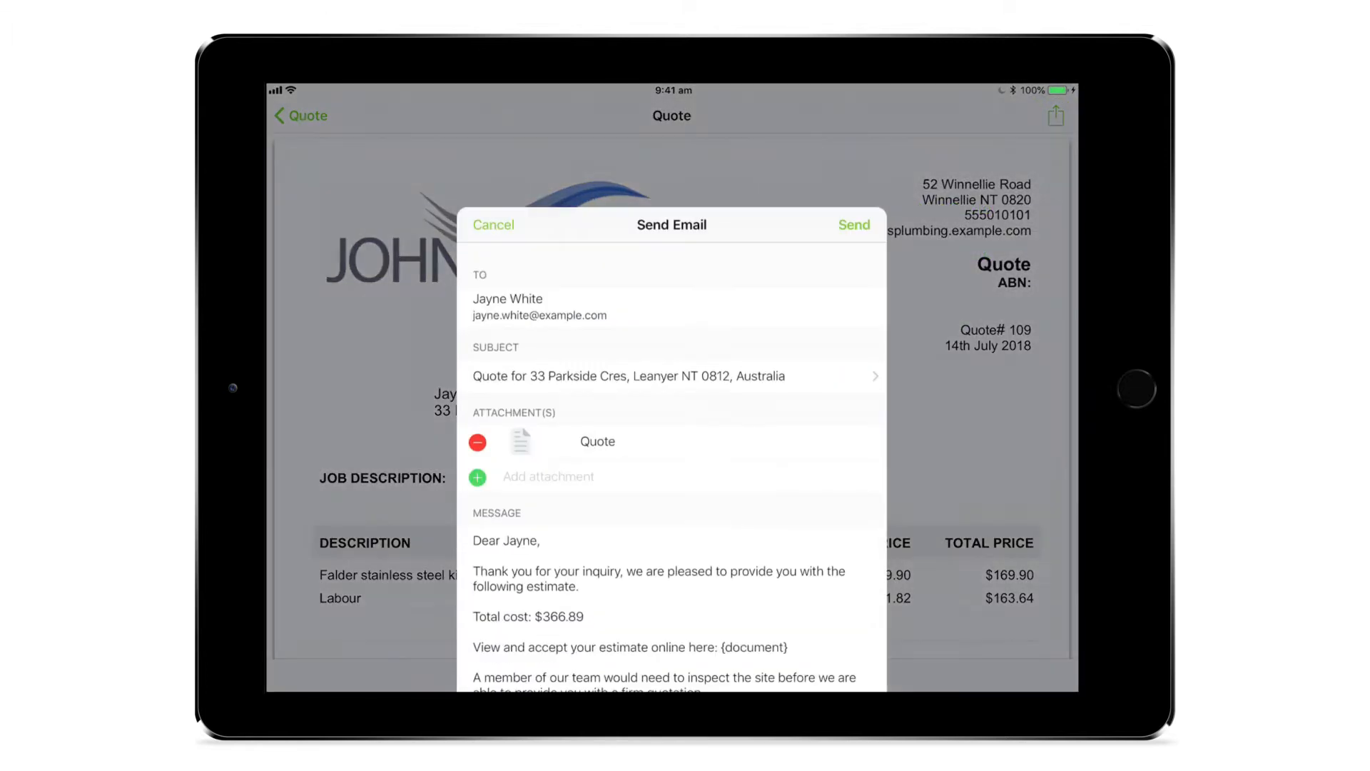
pyautogui.click(493, 224)
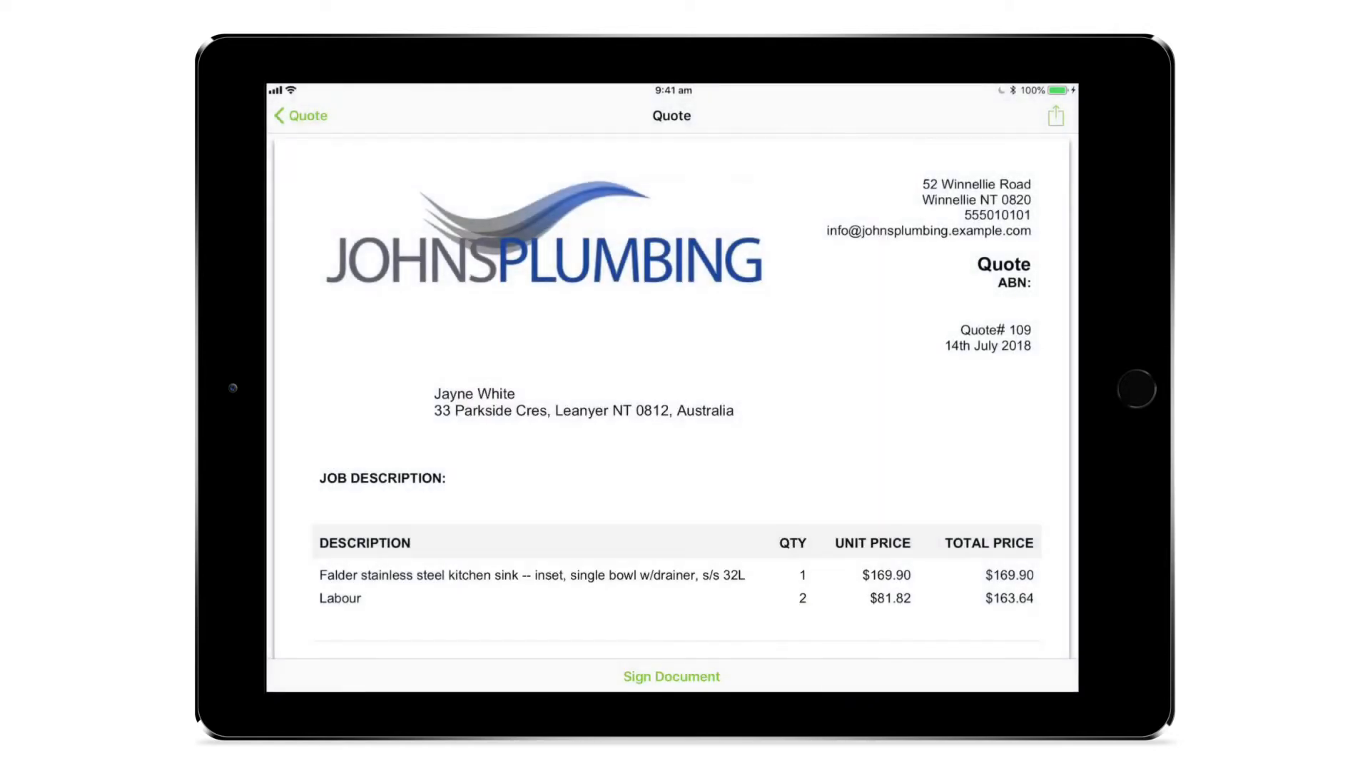
# - Queue job #109 under Pending Quotes and return to My Schedule
pyautogui.click(300, 114)
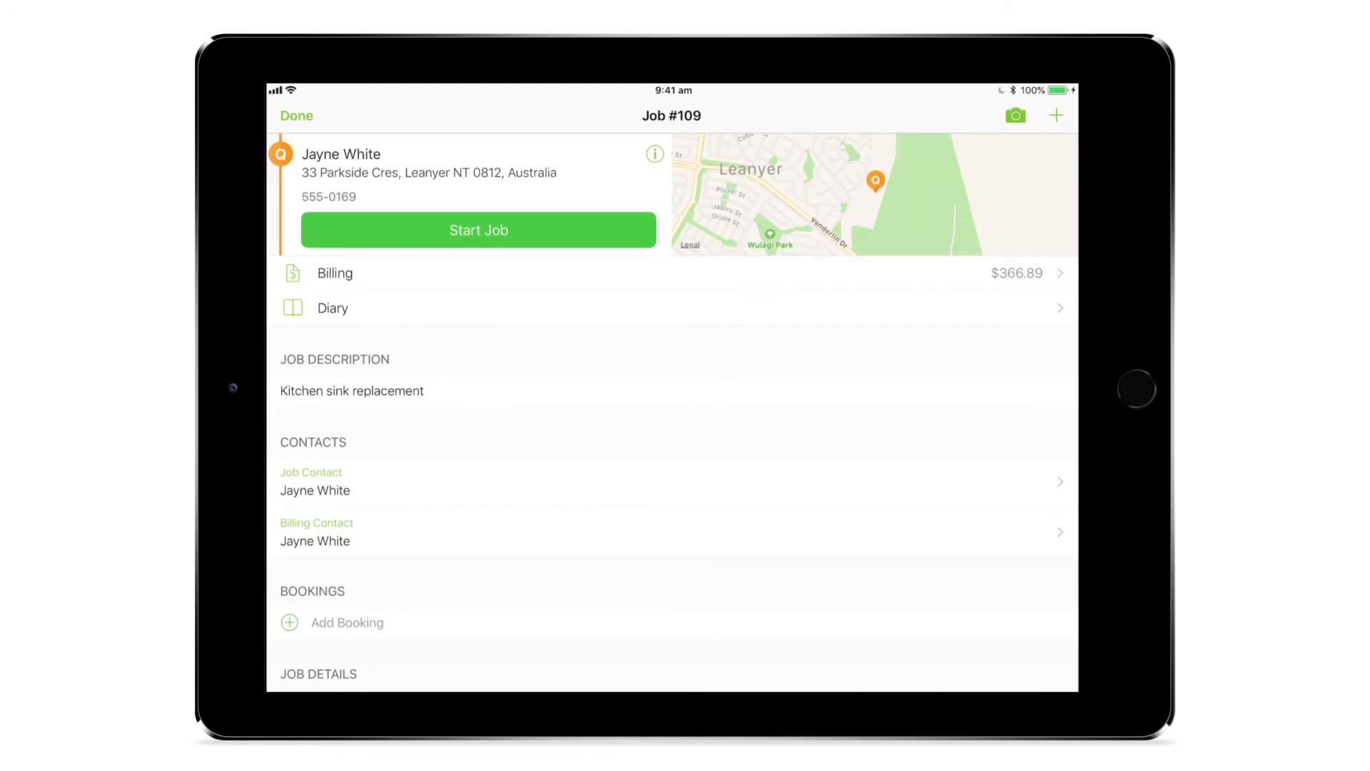
pyautogui.click(1056, 114)
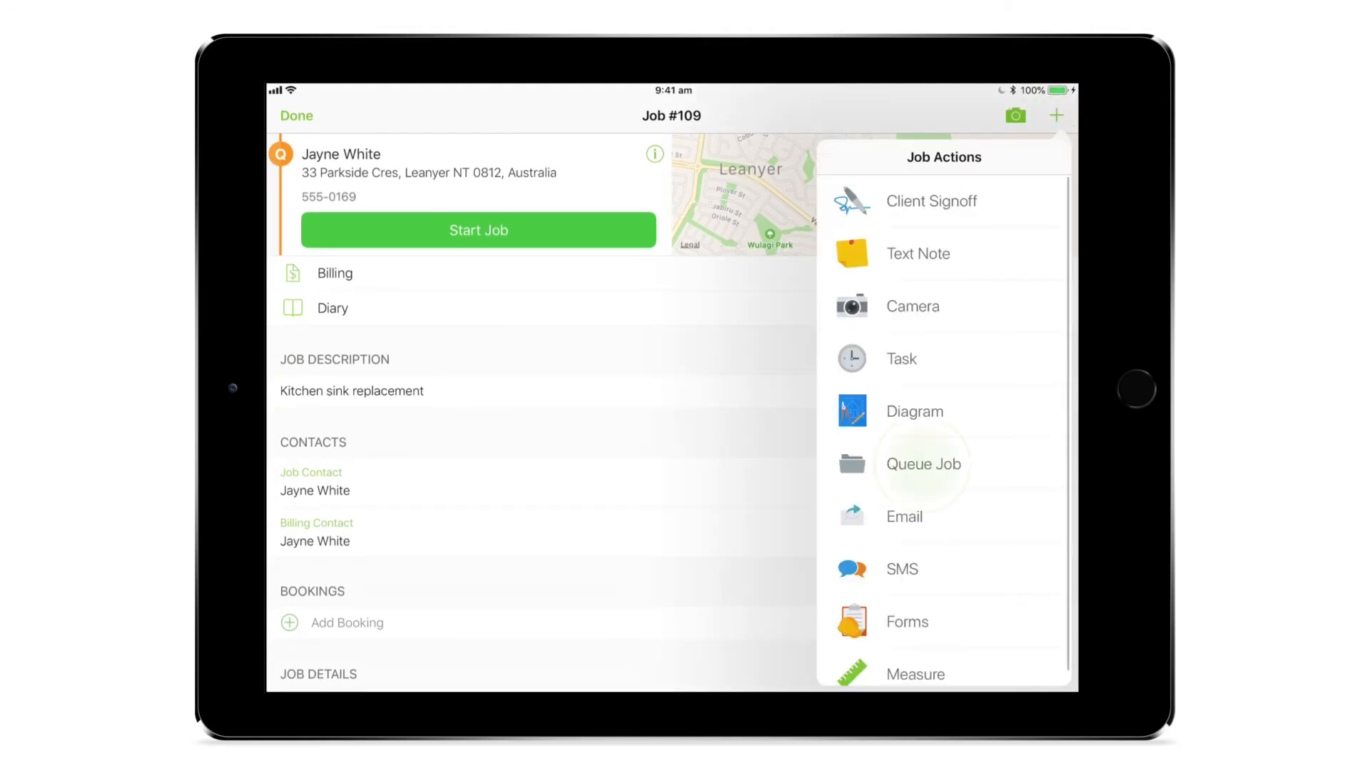
pyautogui.click(923, 464)
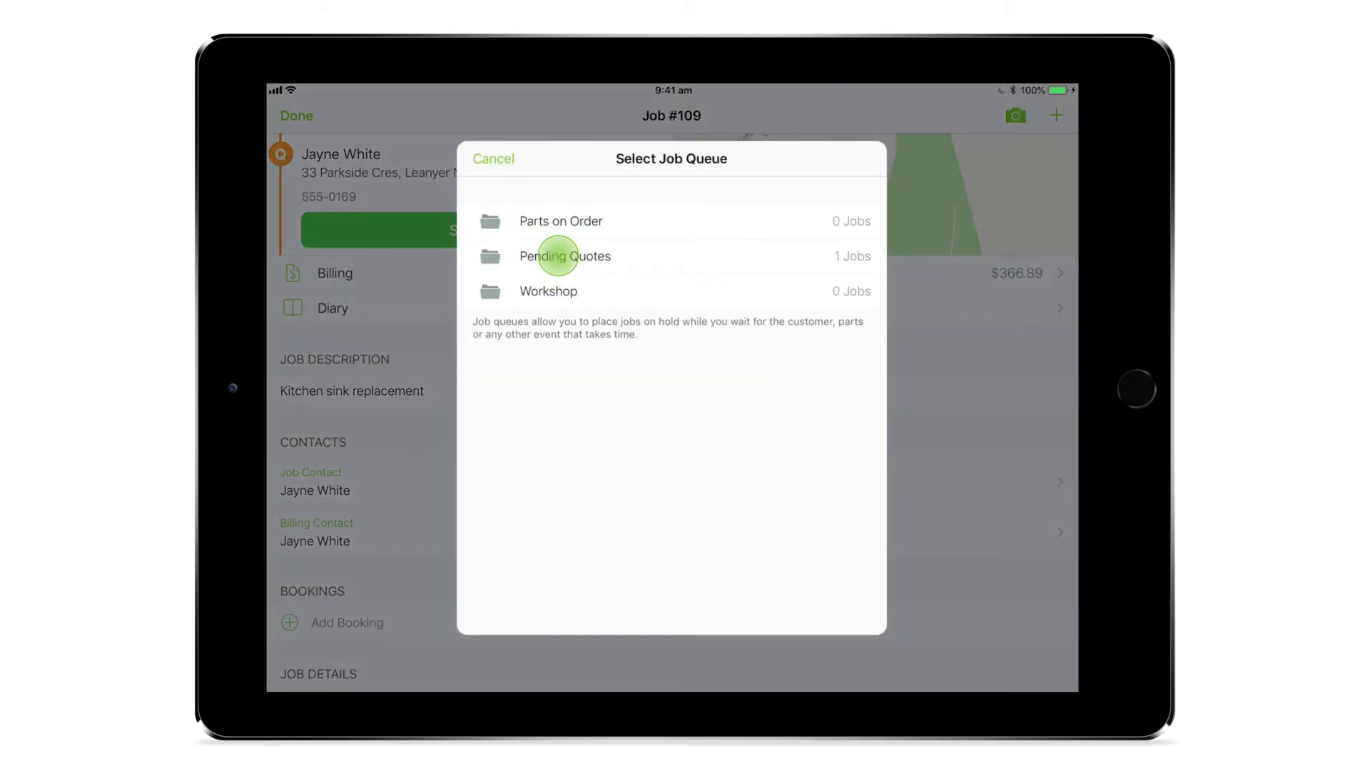
pyautogui.click(494, 158)
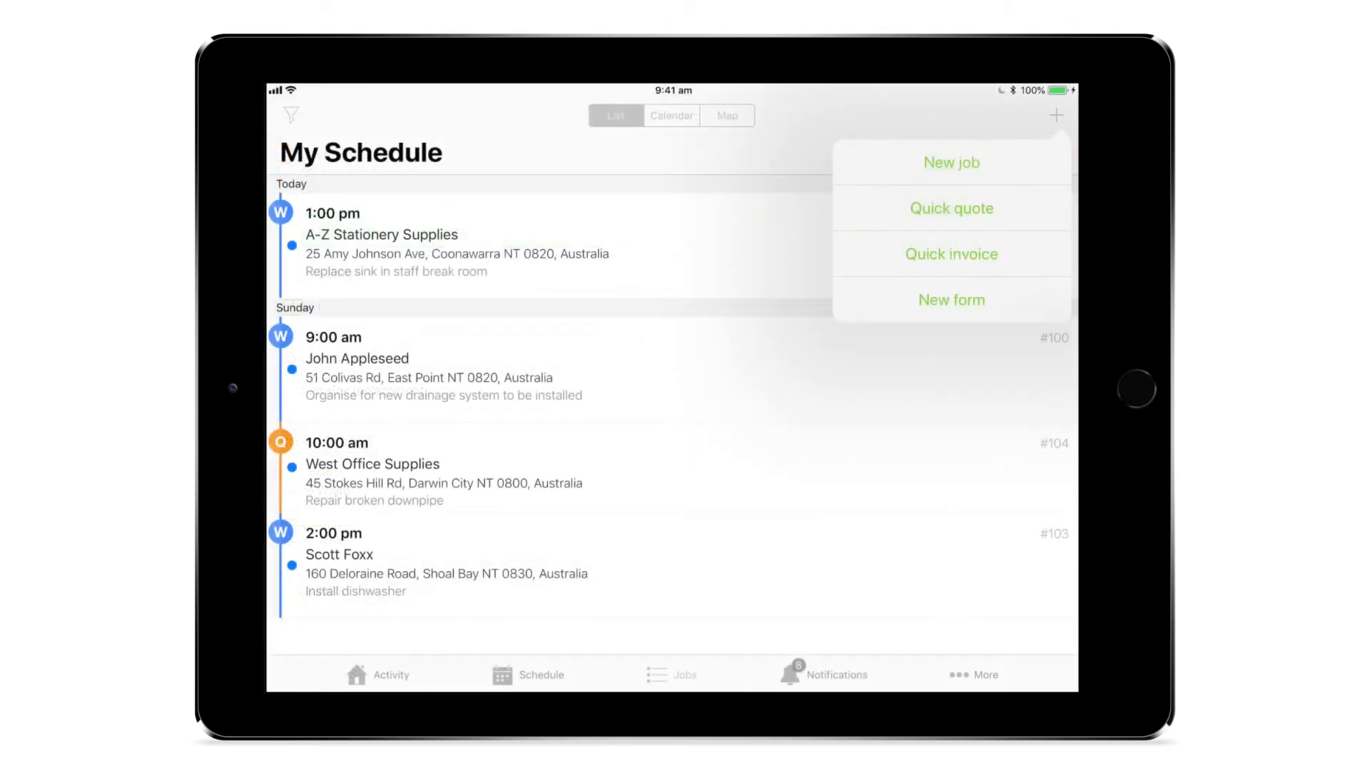
pyautogui.click(950, 254)
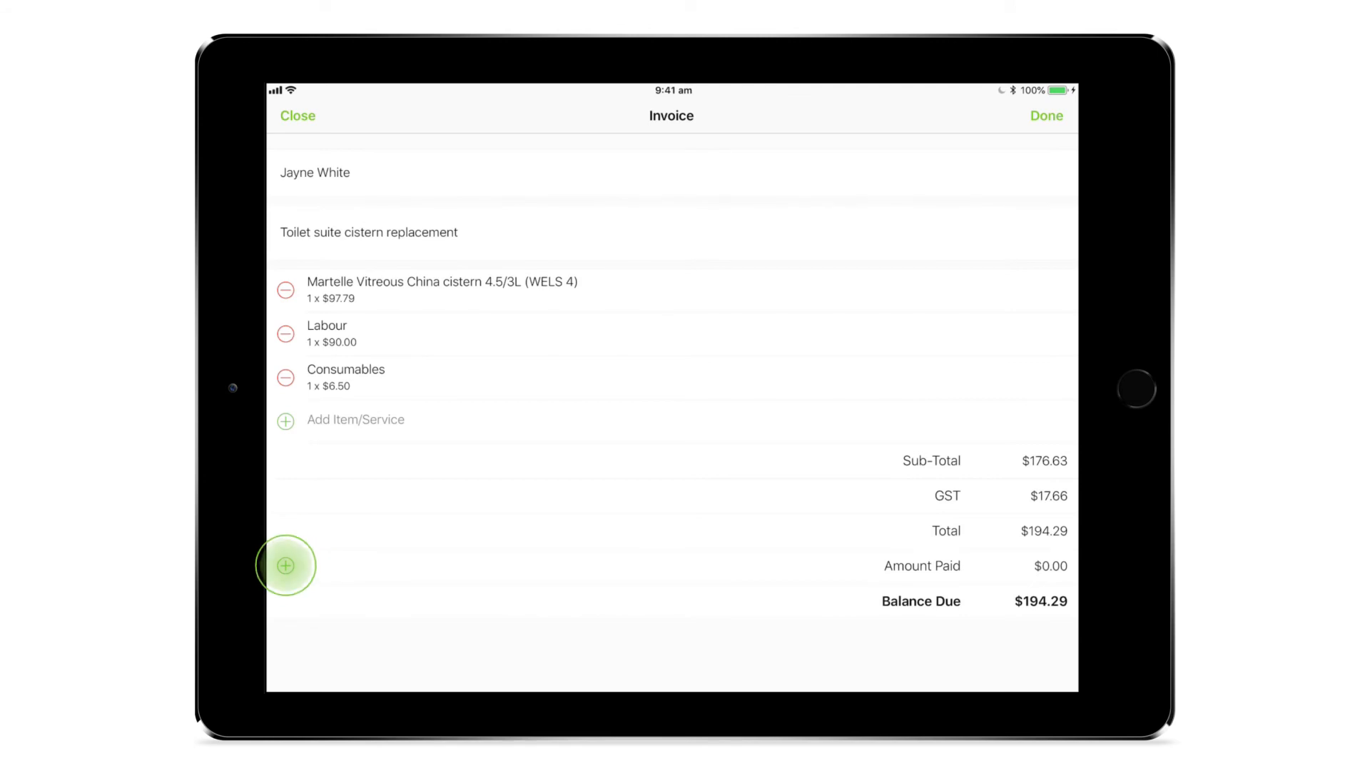
pyautogui.click(284, 565)
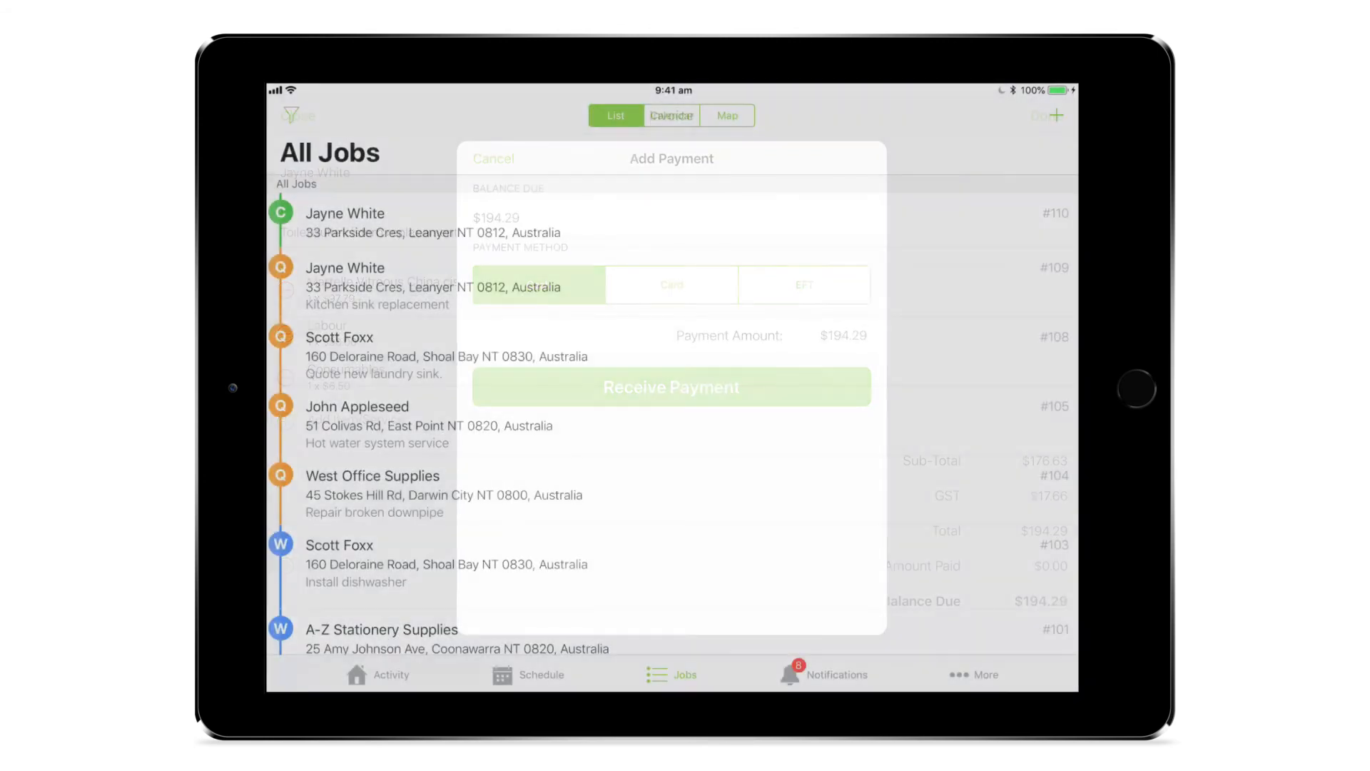
pyautogui.click(493, 158)
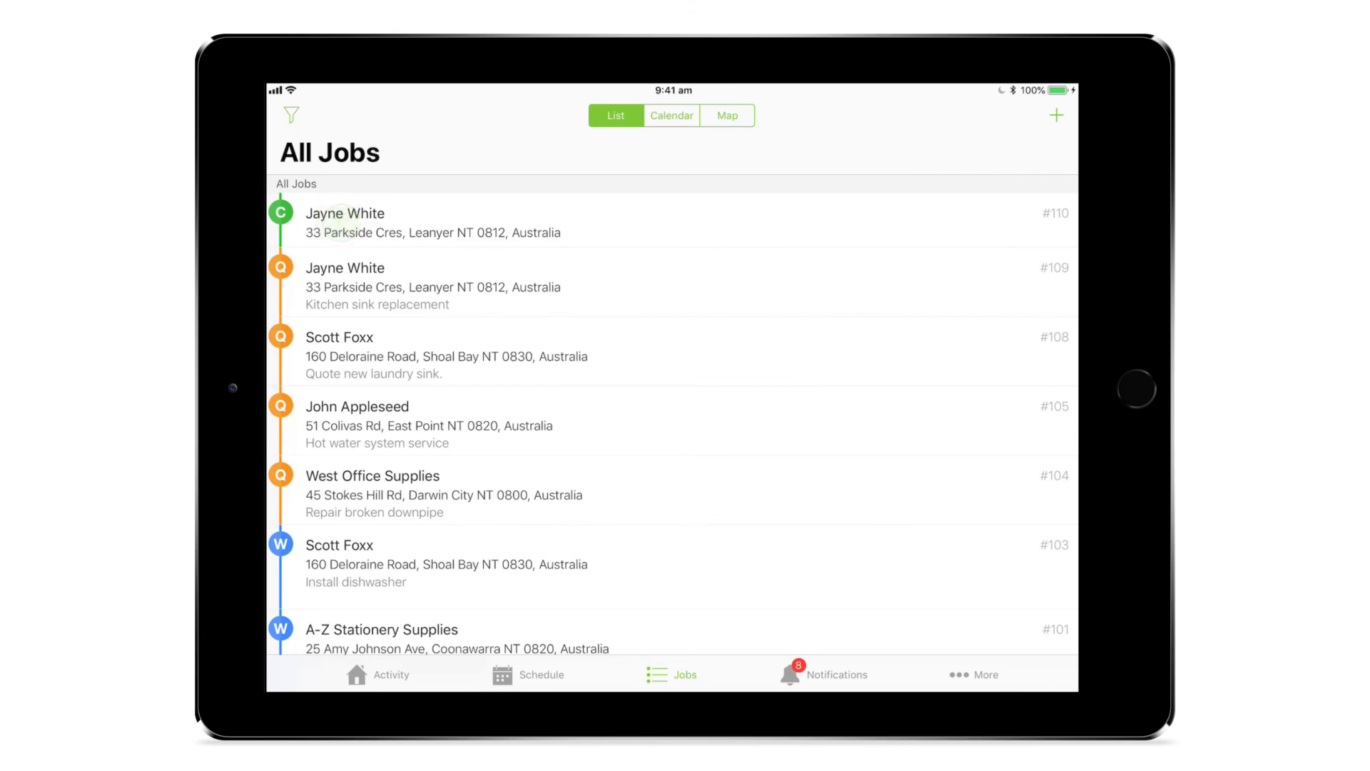